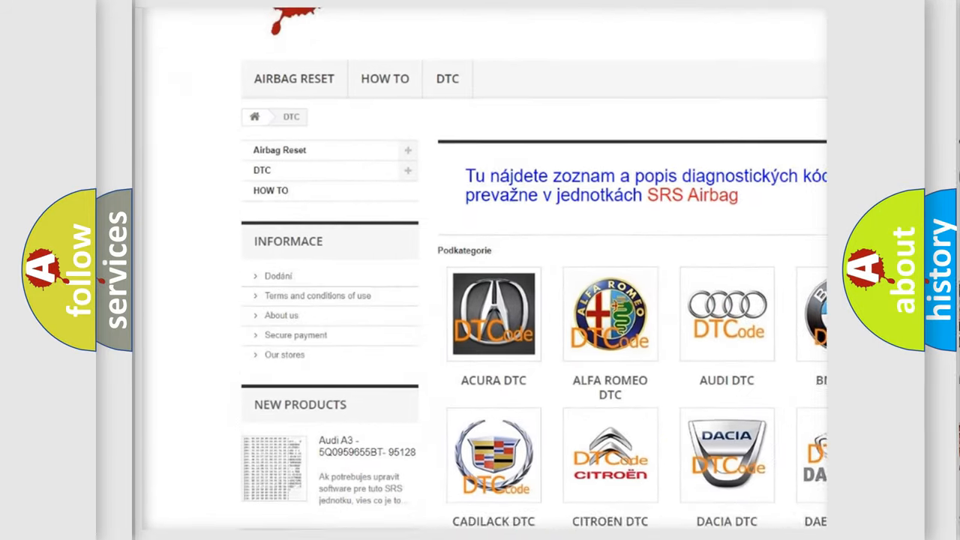
{"action": "scroll", "scroll_direction": "down", "scroll_amount": 3}
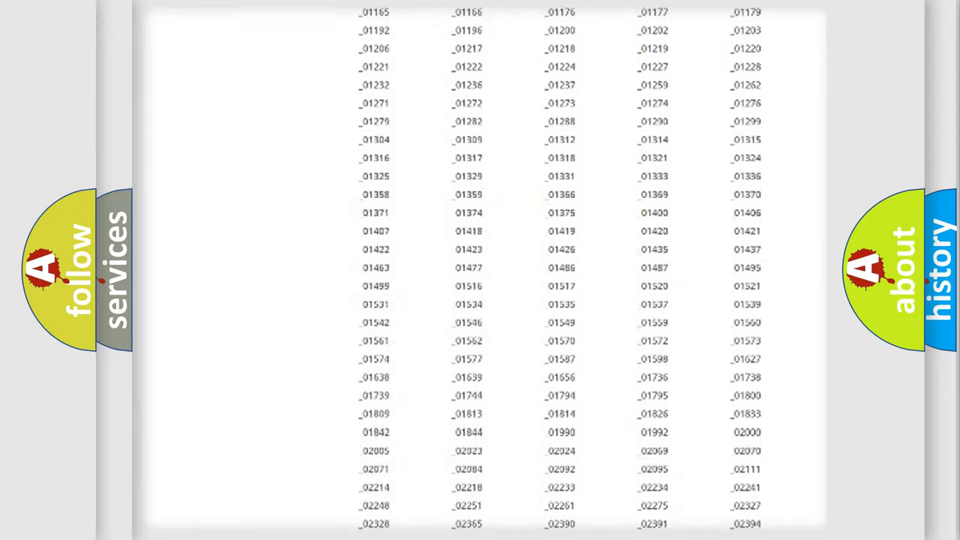
{"action": "scroll", "scroll_direction": "up", "scroll_amount": 3}
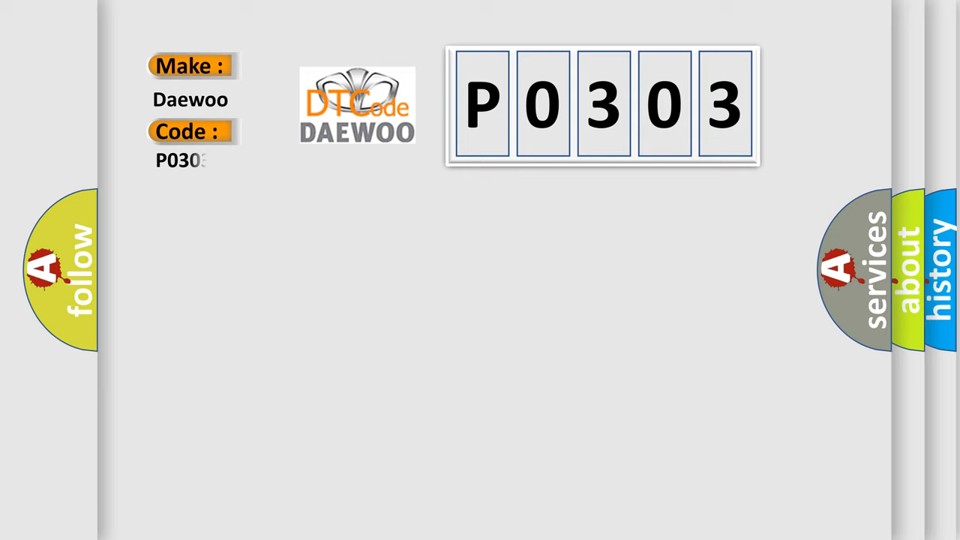
{"action": "type", "text": "3"}
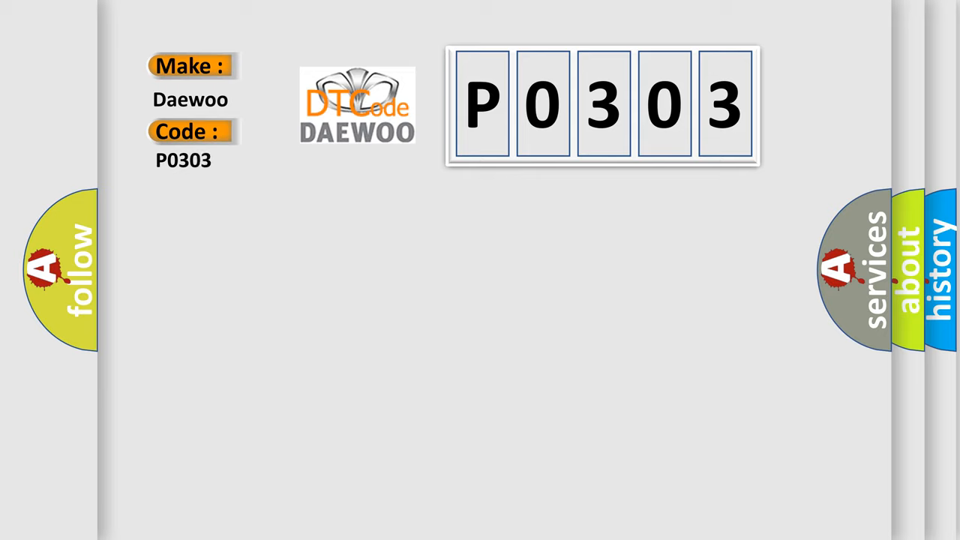